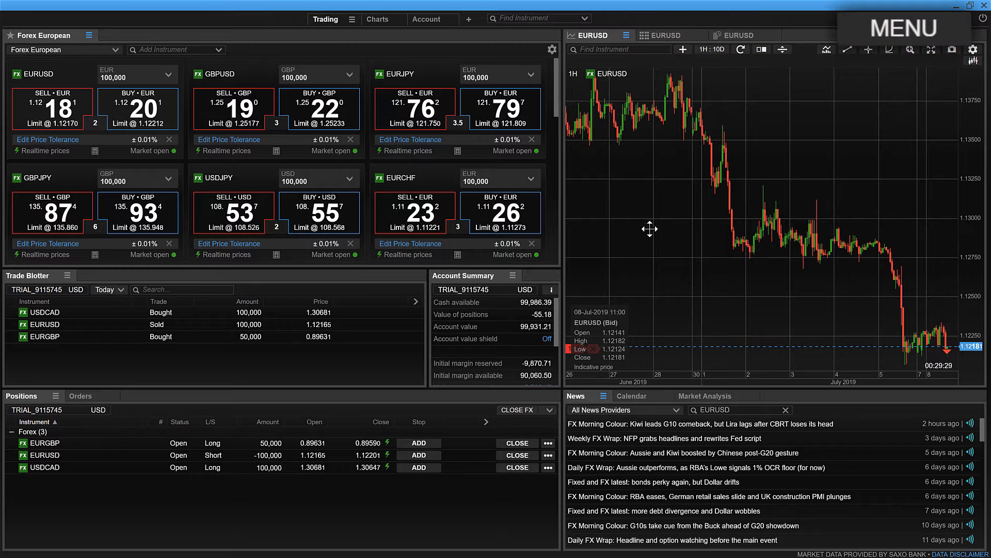
Open the SaxoTraderGO main menu listing trading, research and account modules.
click(903, 17)
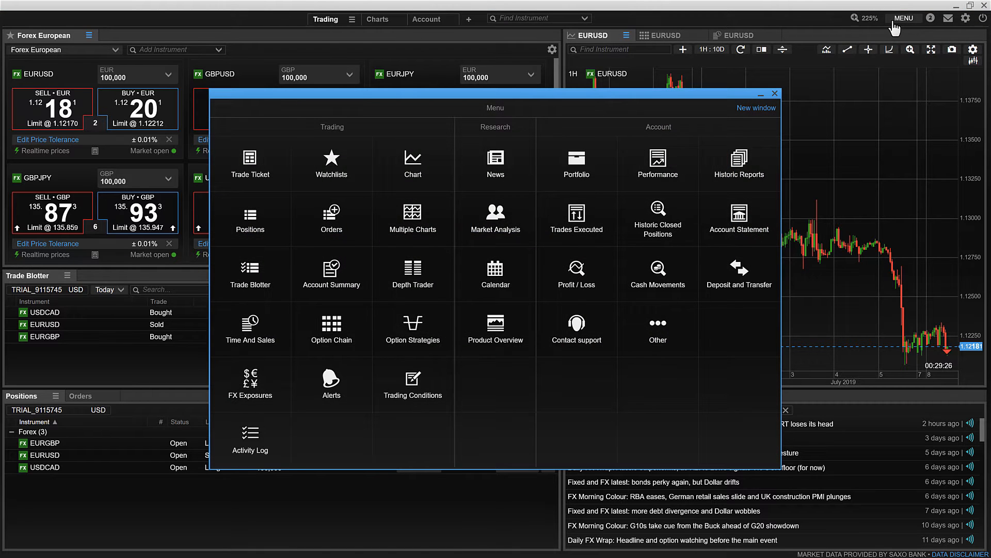
mouse_move(304, 383)
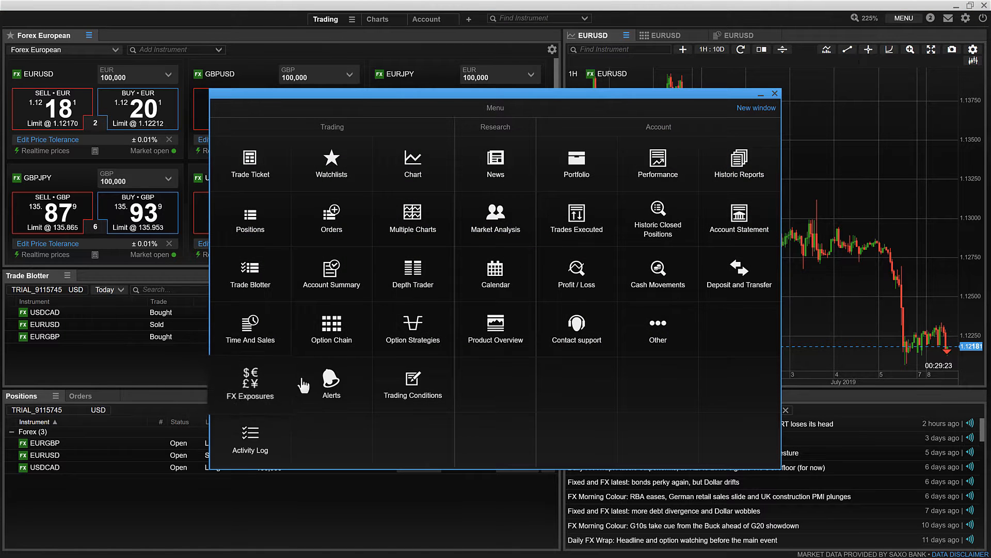
Launch FX Exposures to show CAD, EUR, GBP and USD amounts, limits and utilisation.
click(249, 385)
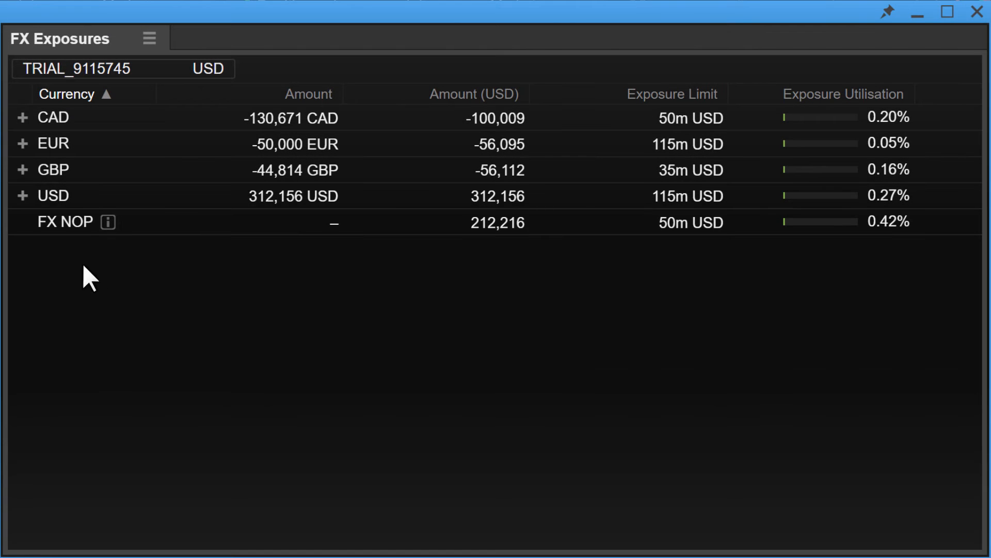
Expand the CAD and USD exposure rows into their FX, P/L and Cash components.
click(22, 118)
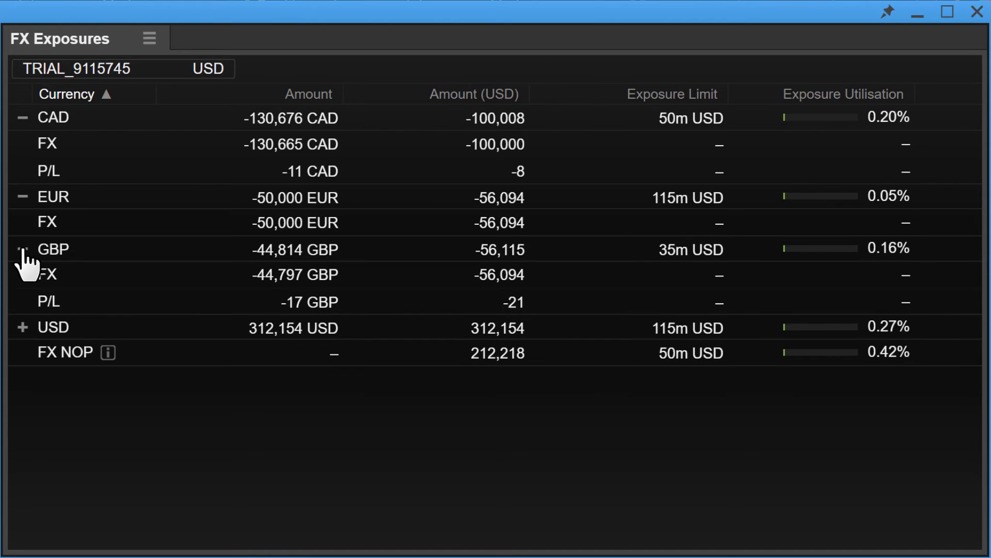
click(22, 327)
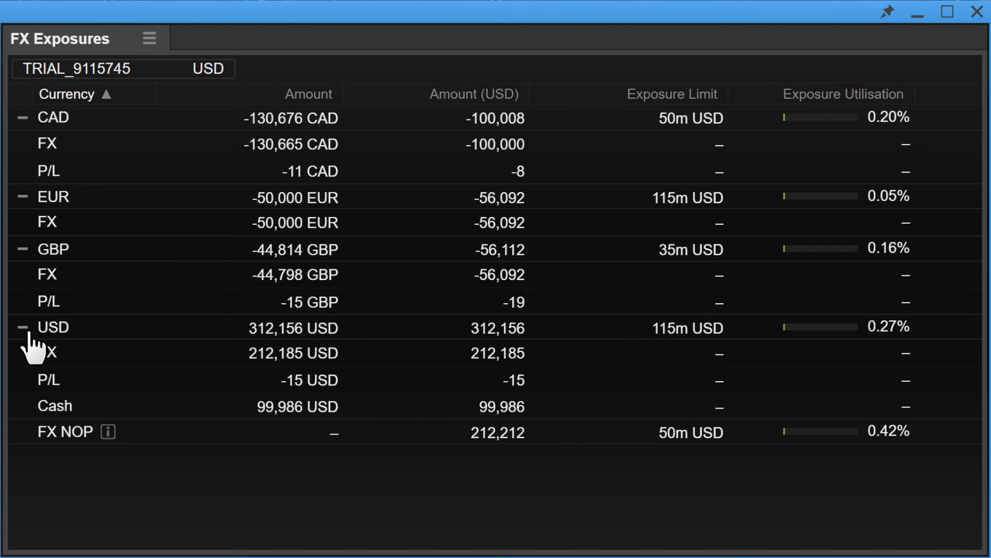
mouse_move(144, 271)
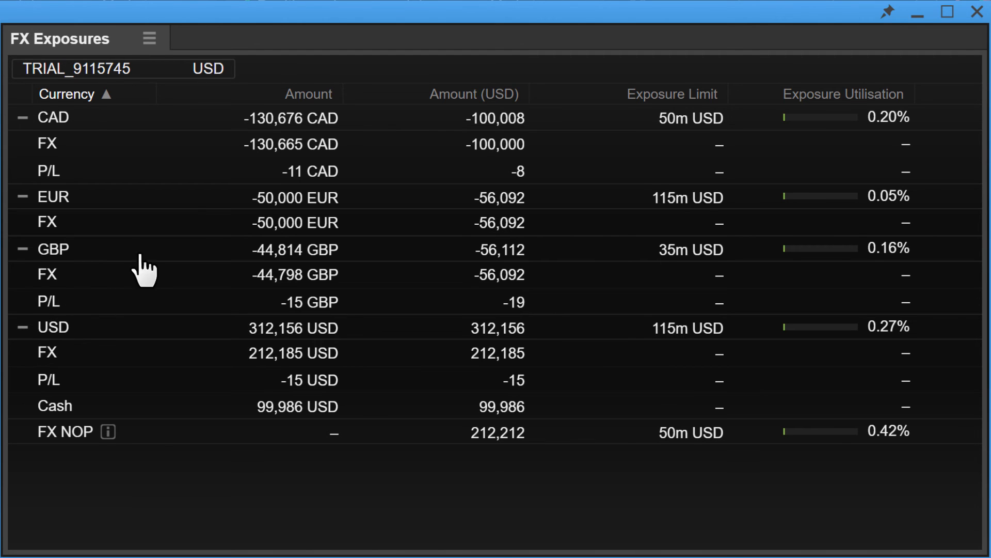